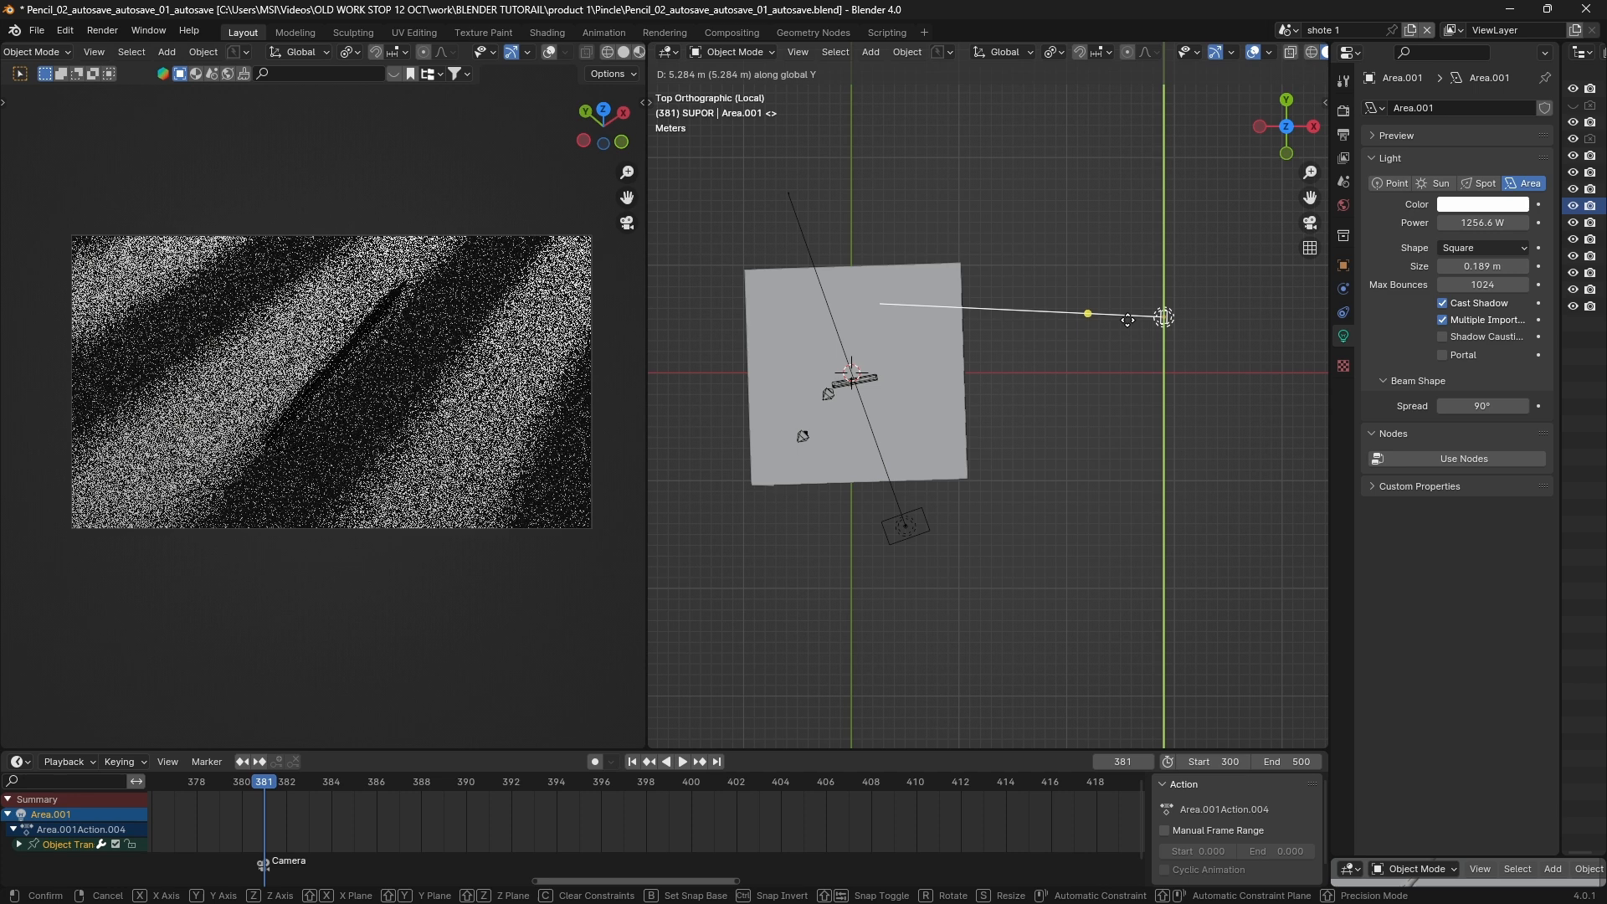
Slide the area light along Y, then bring up the lit bust scene's camera render
drag(1127, 318, 1147, 371)
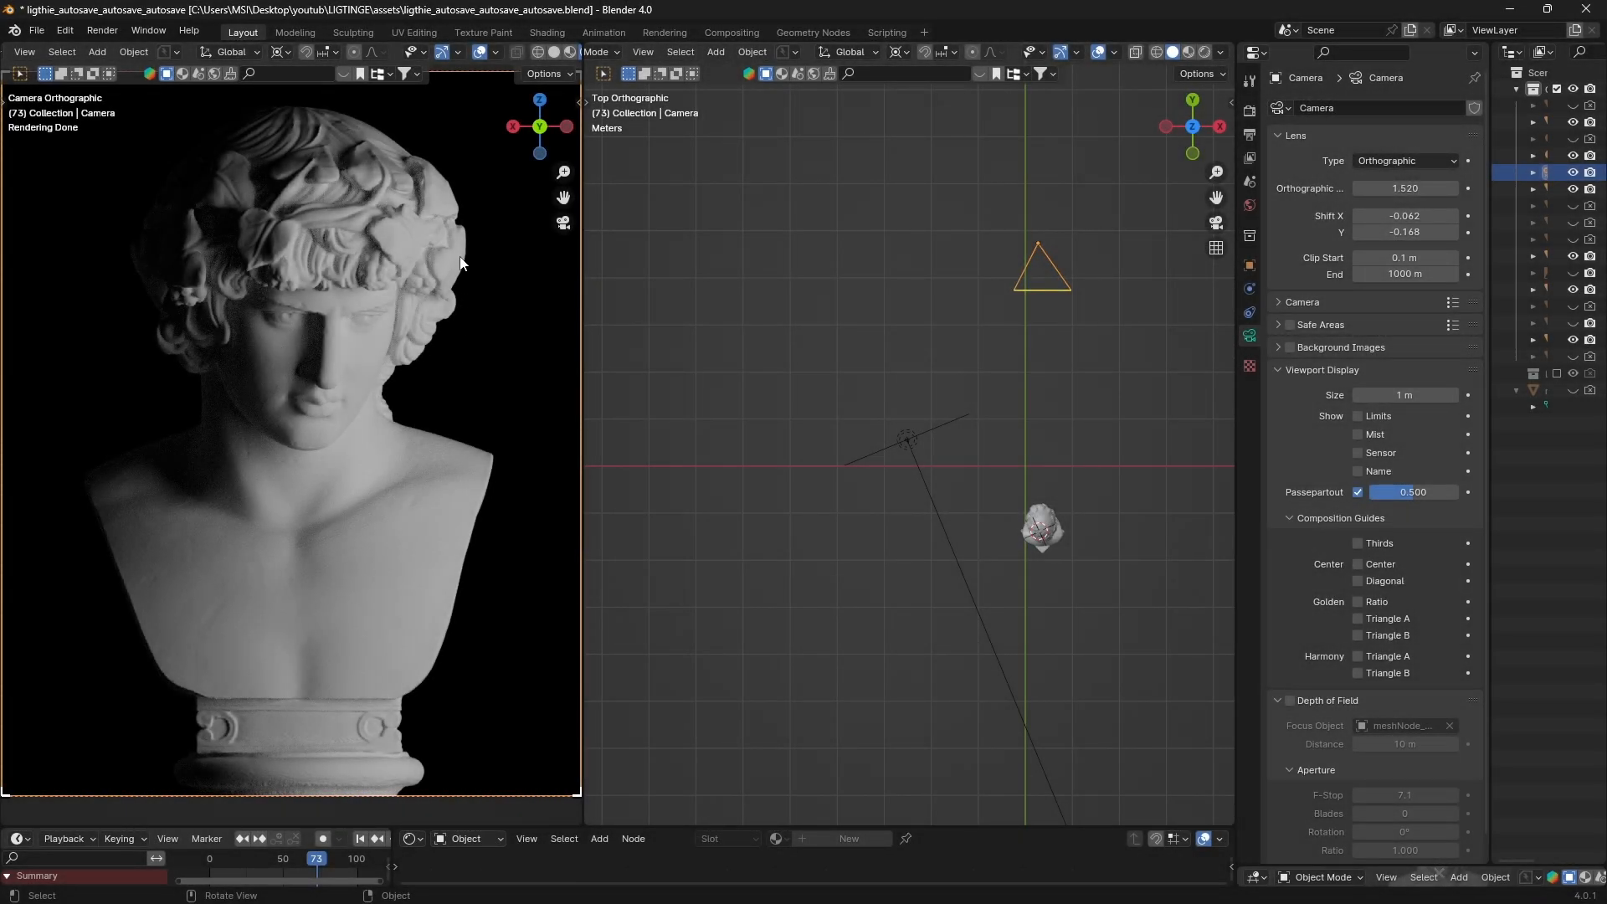
drag(492, 184, 492, 338)
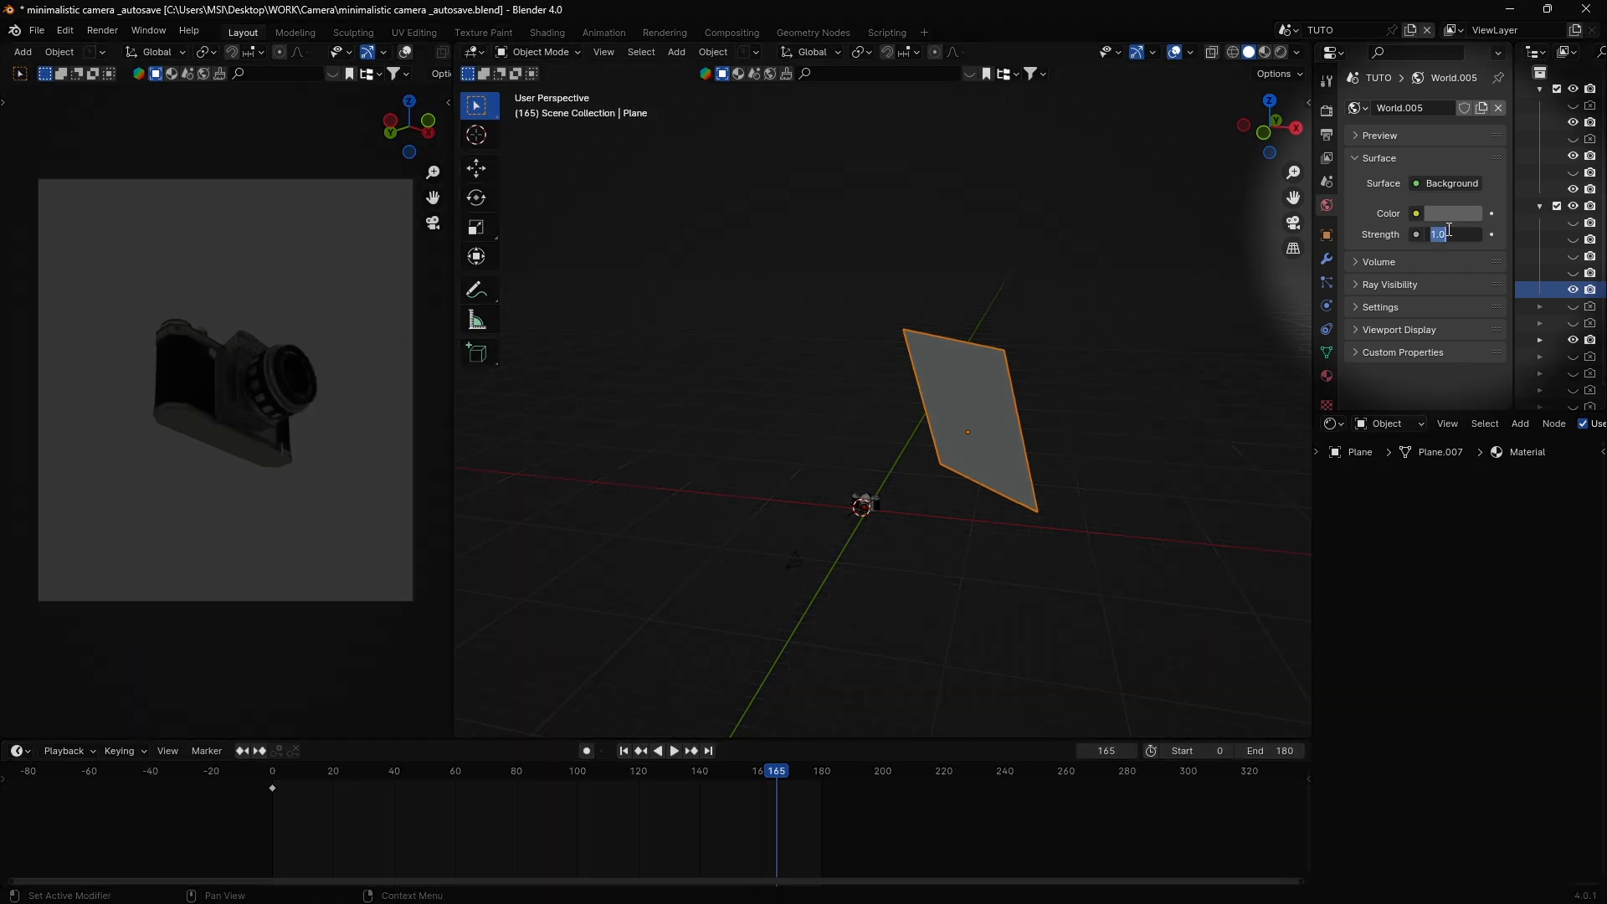
Set the World Background Strength to 0 for no ambient light
text(0 W)
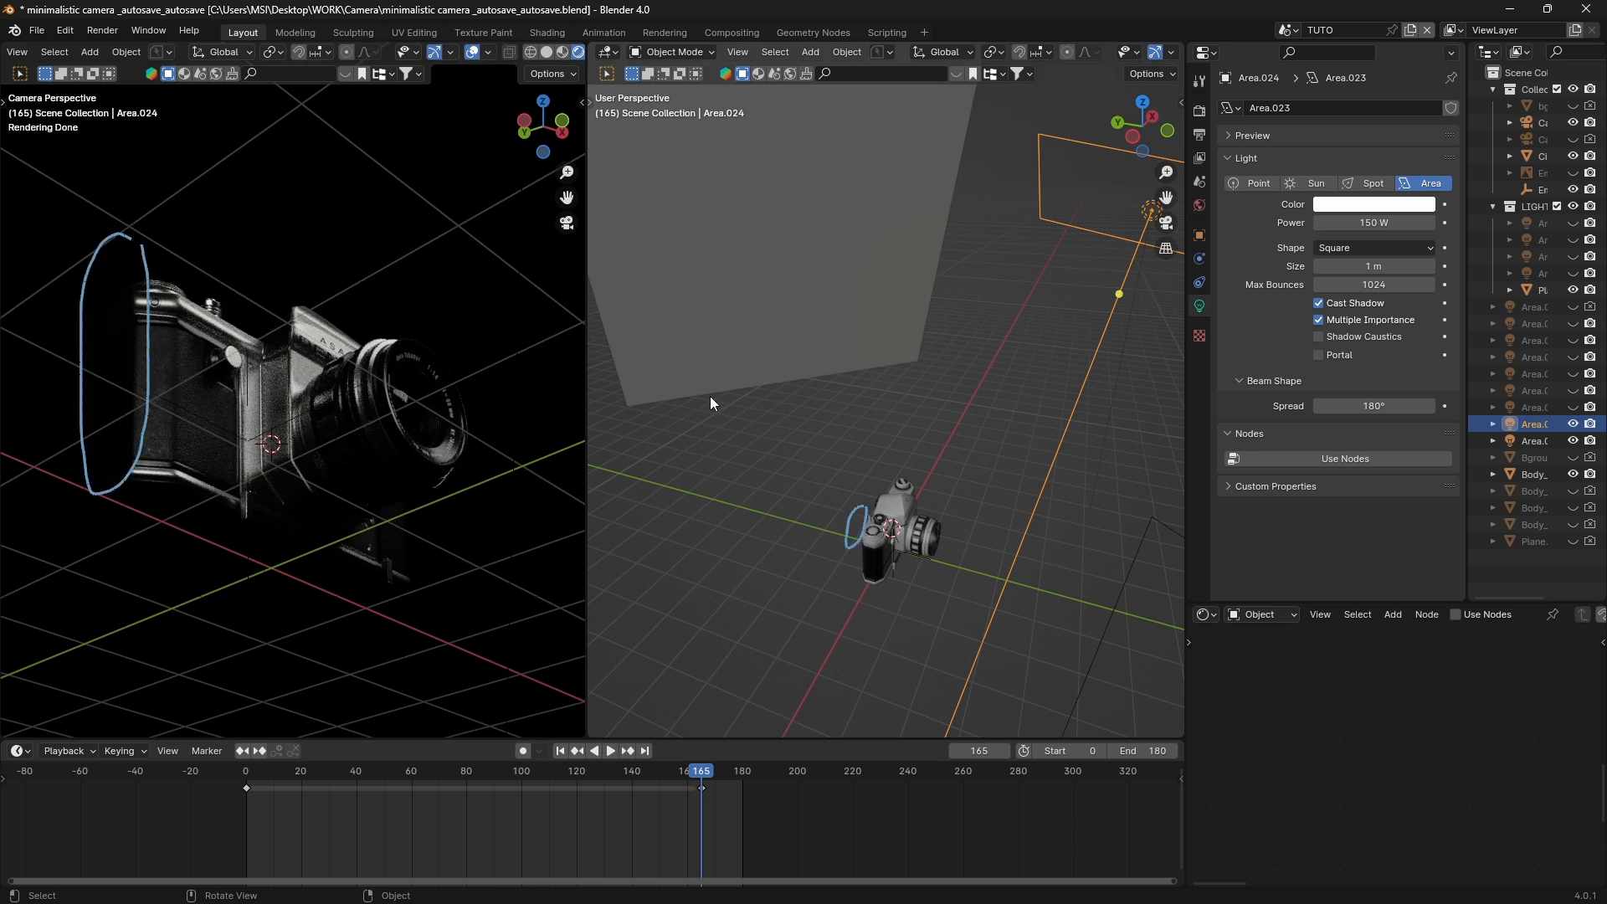
Add an area light and position it beside the camera model
click(809, 51)
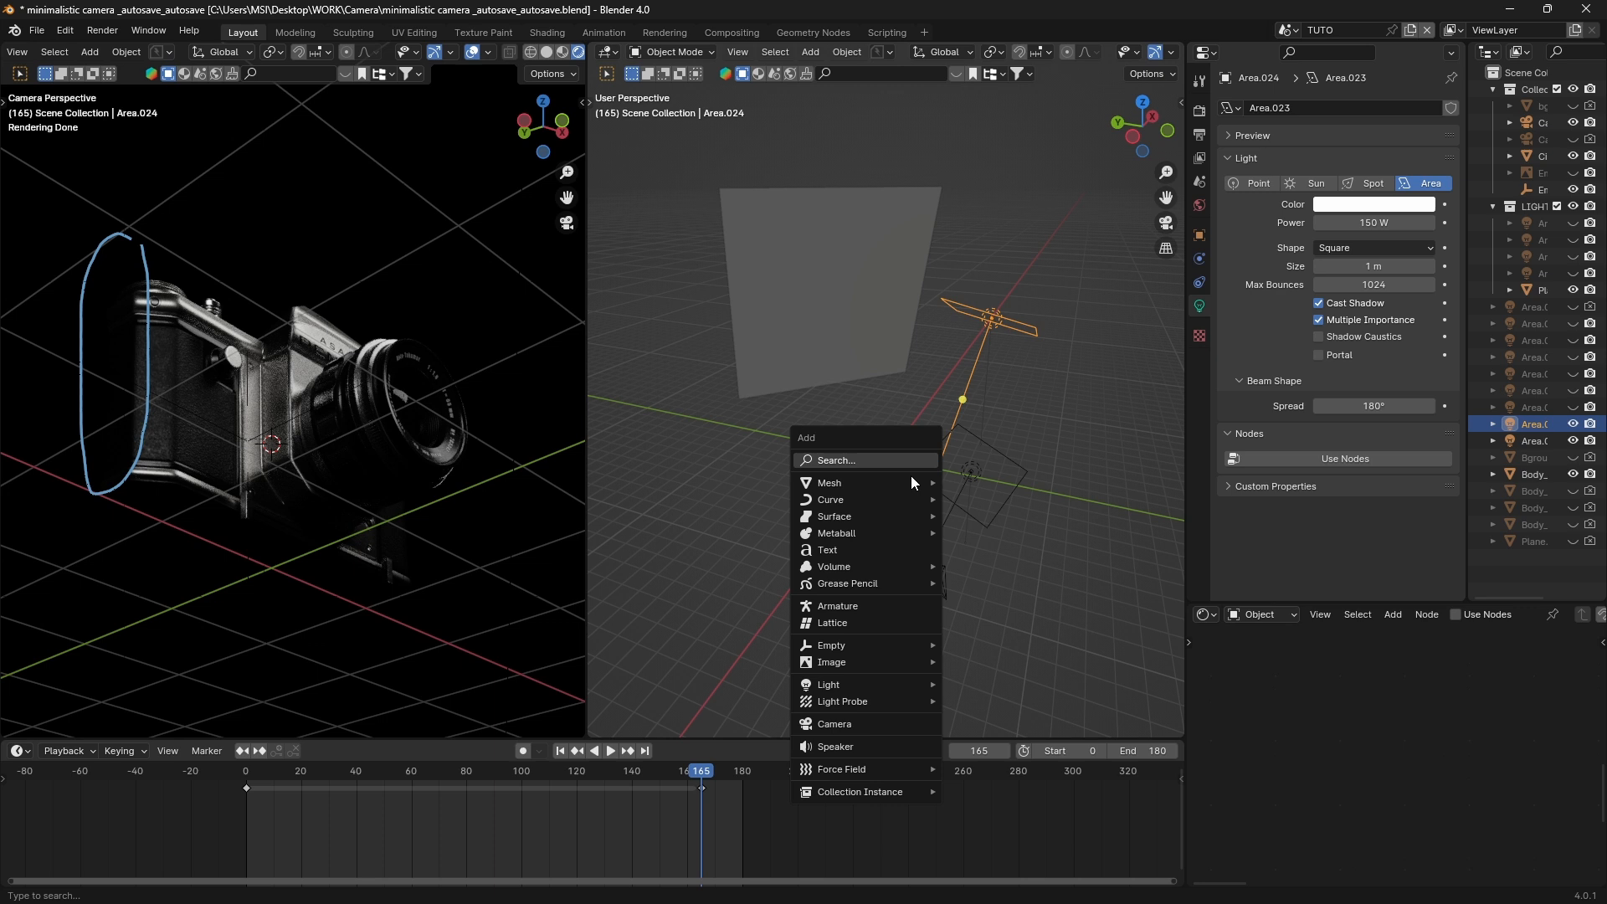
mouse_move(884, 688)
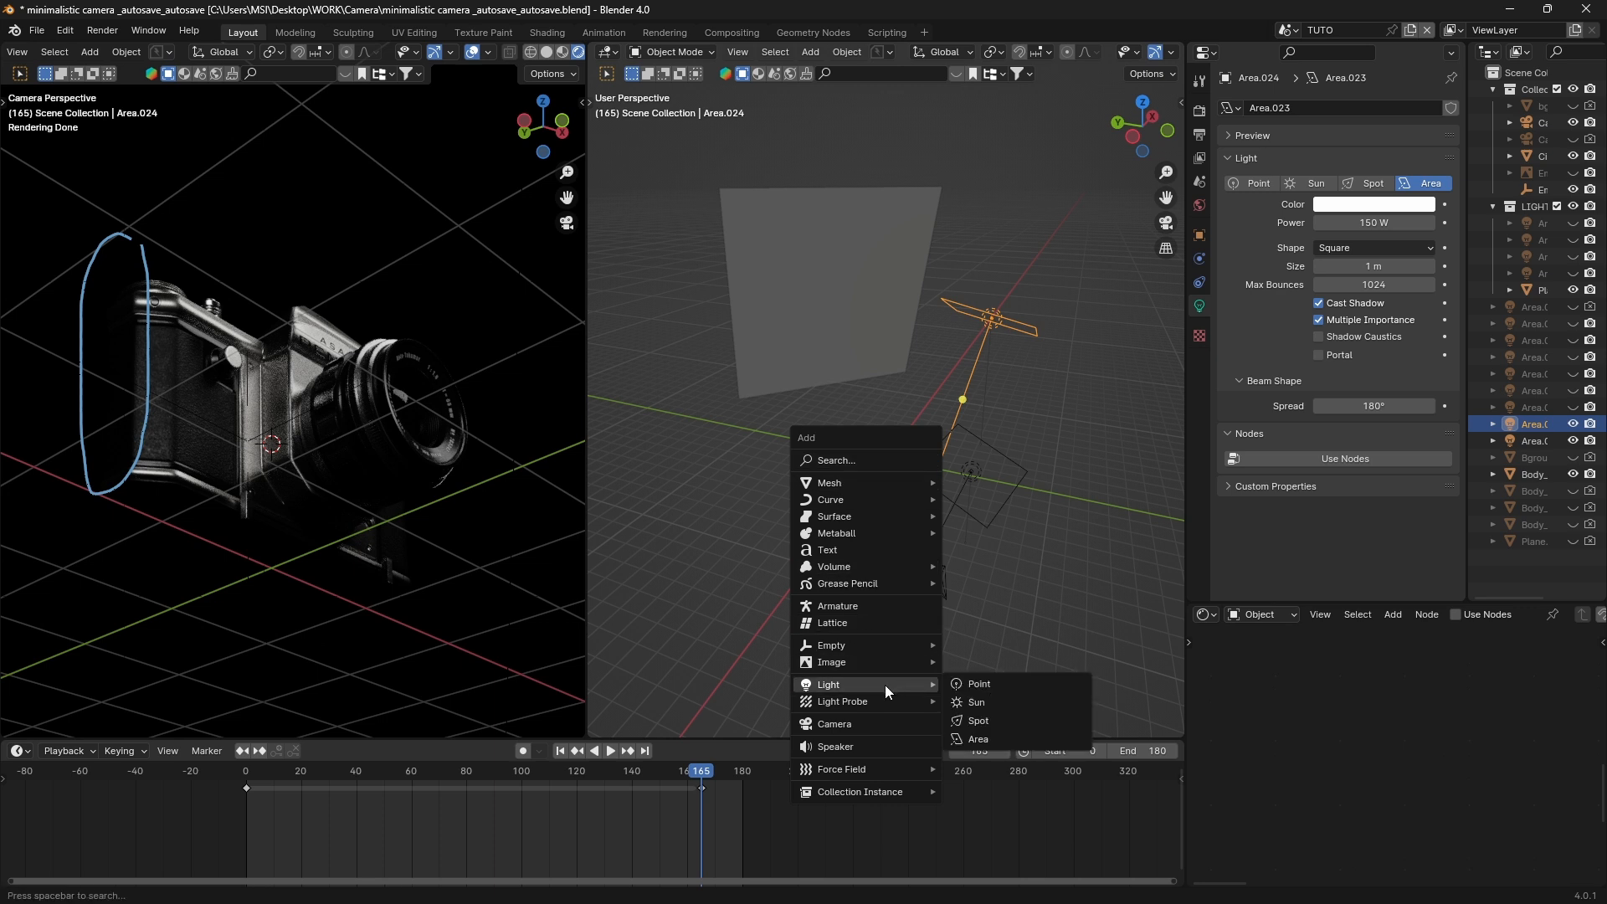
click(978, 739)
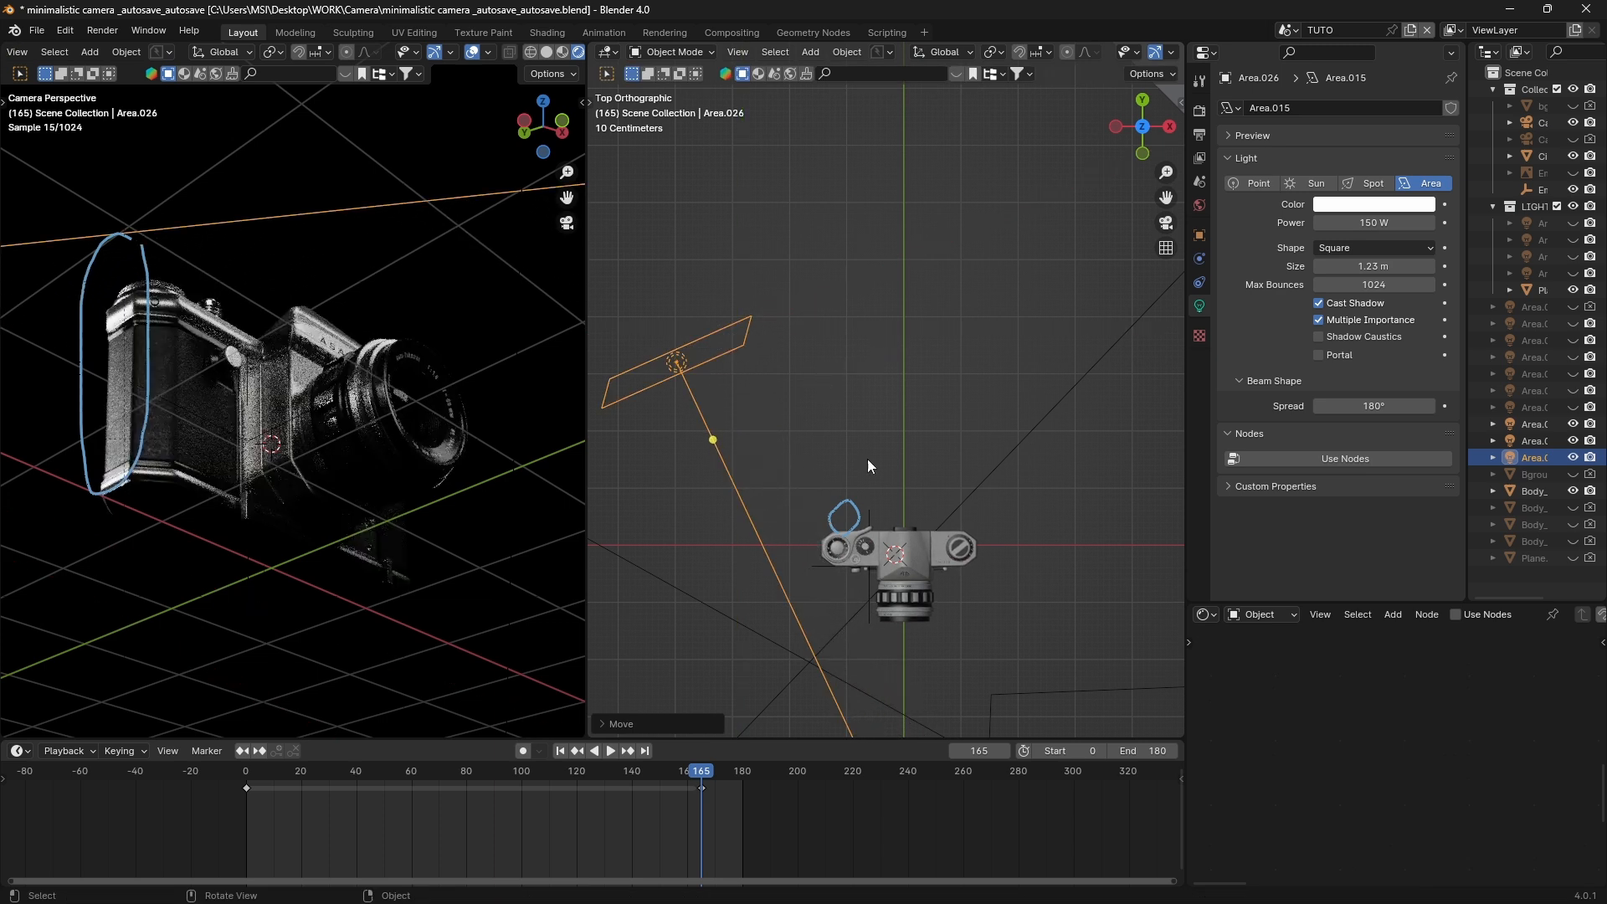
key(r)
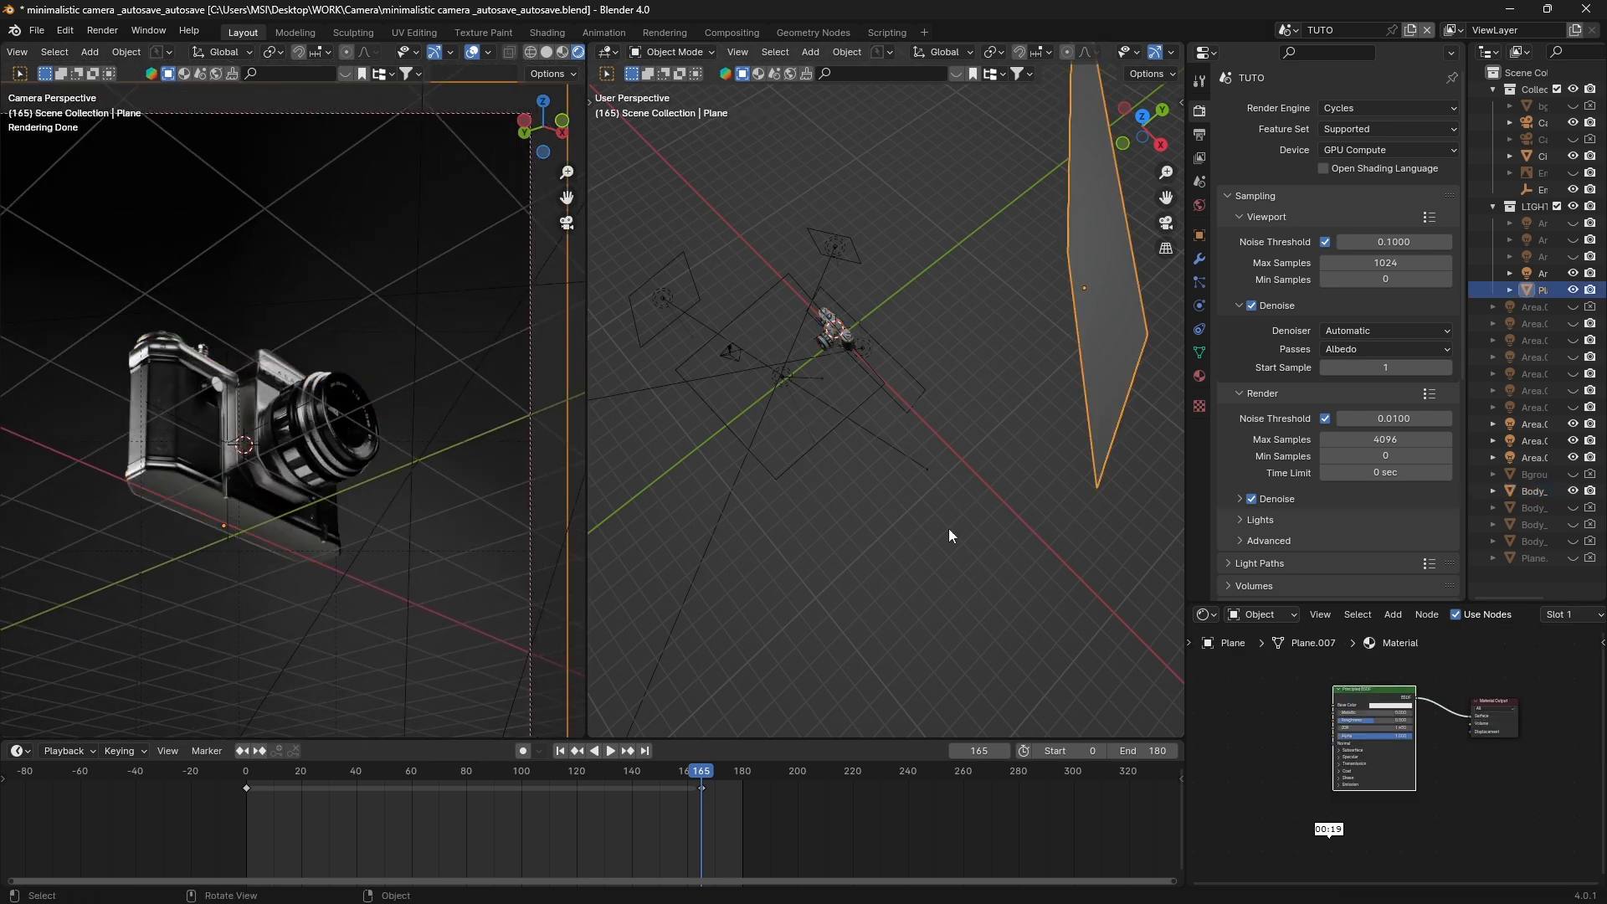
Replace the plane's Principled BSDF with a white Emission node wired to Material Output
click(1392, 614)
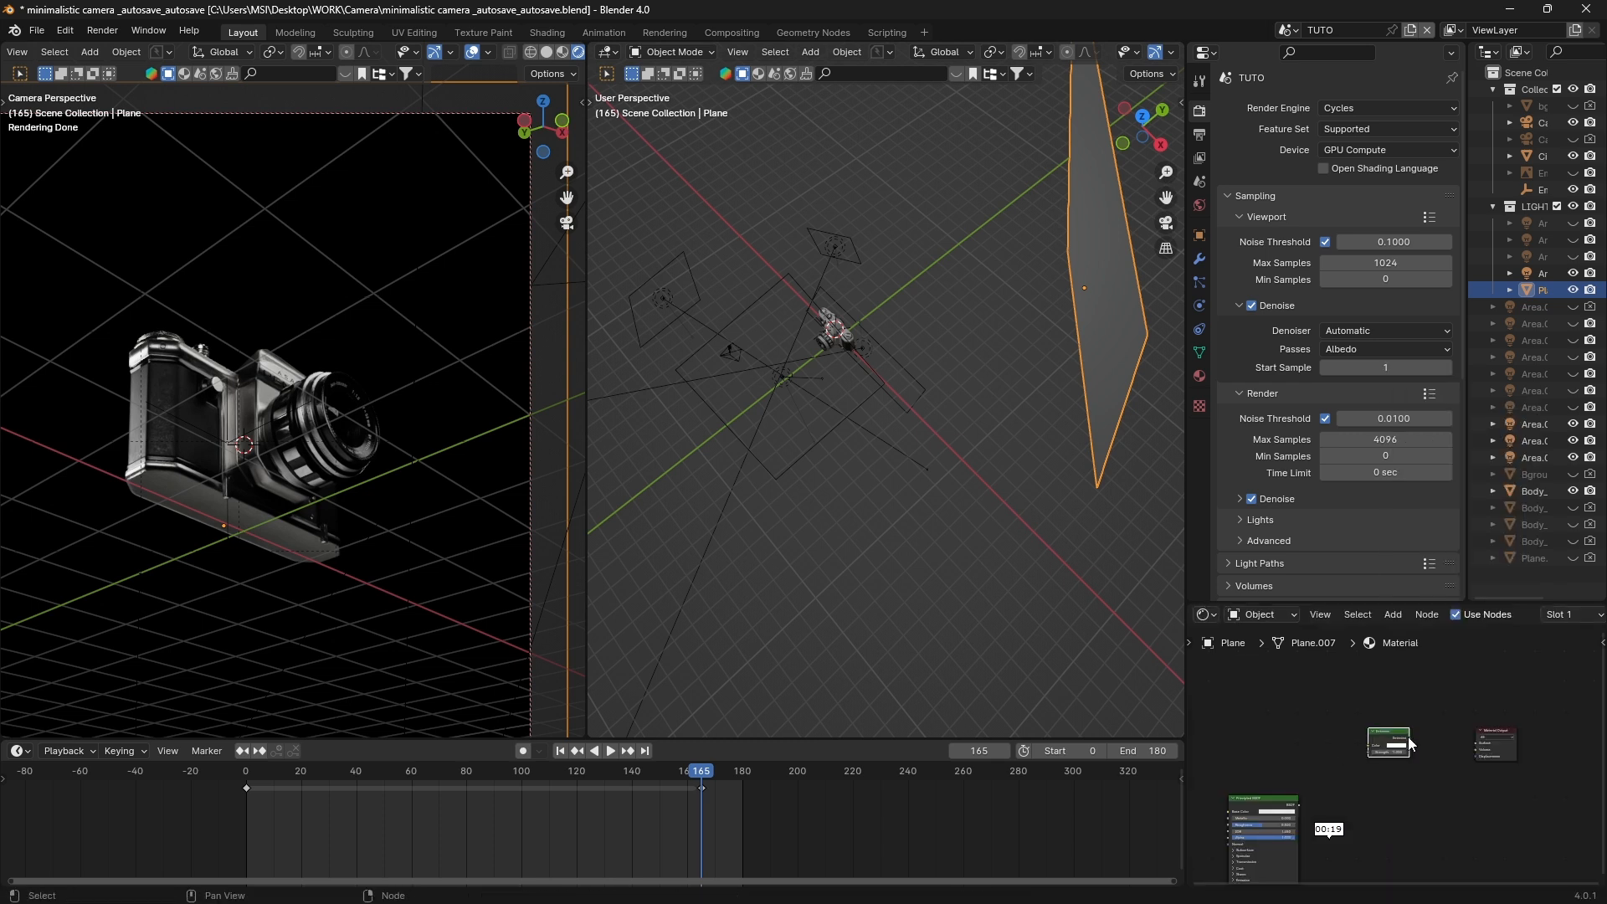
mouse_move(1399, 735)
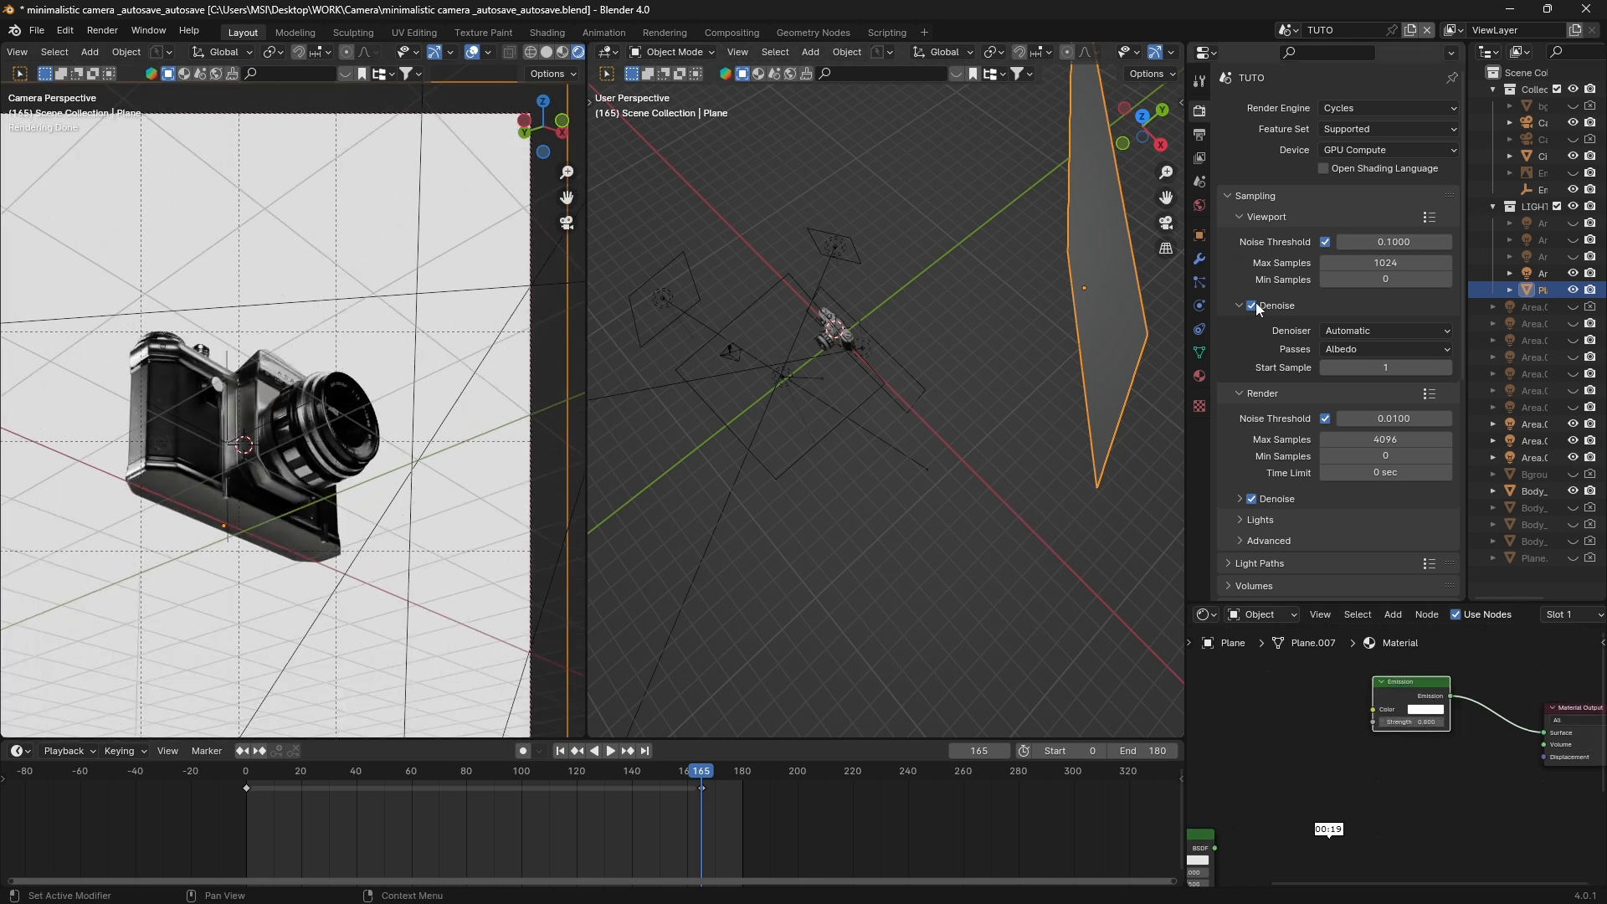
click(1358, 108)
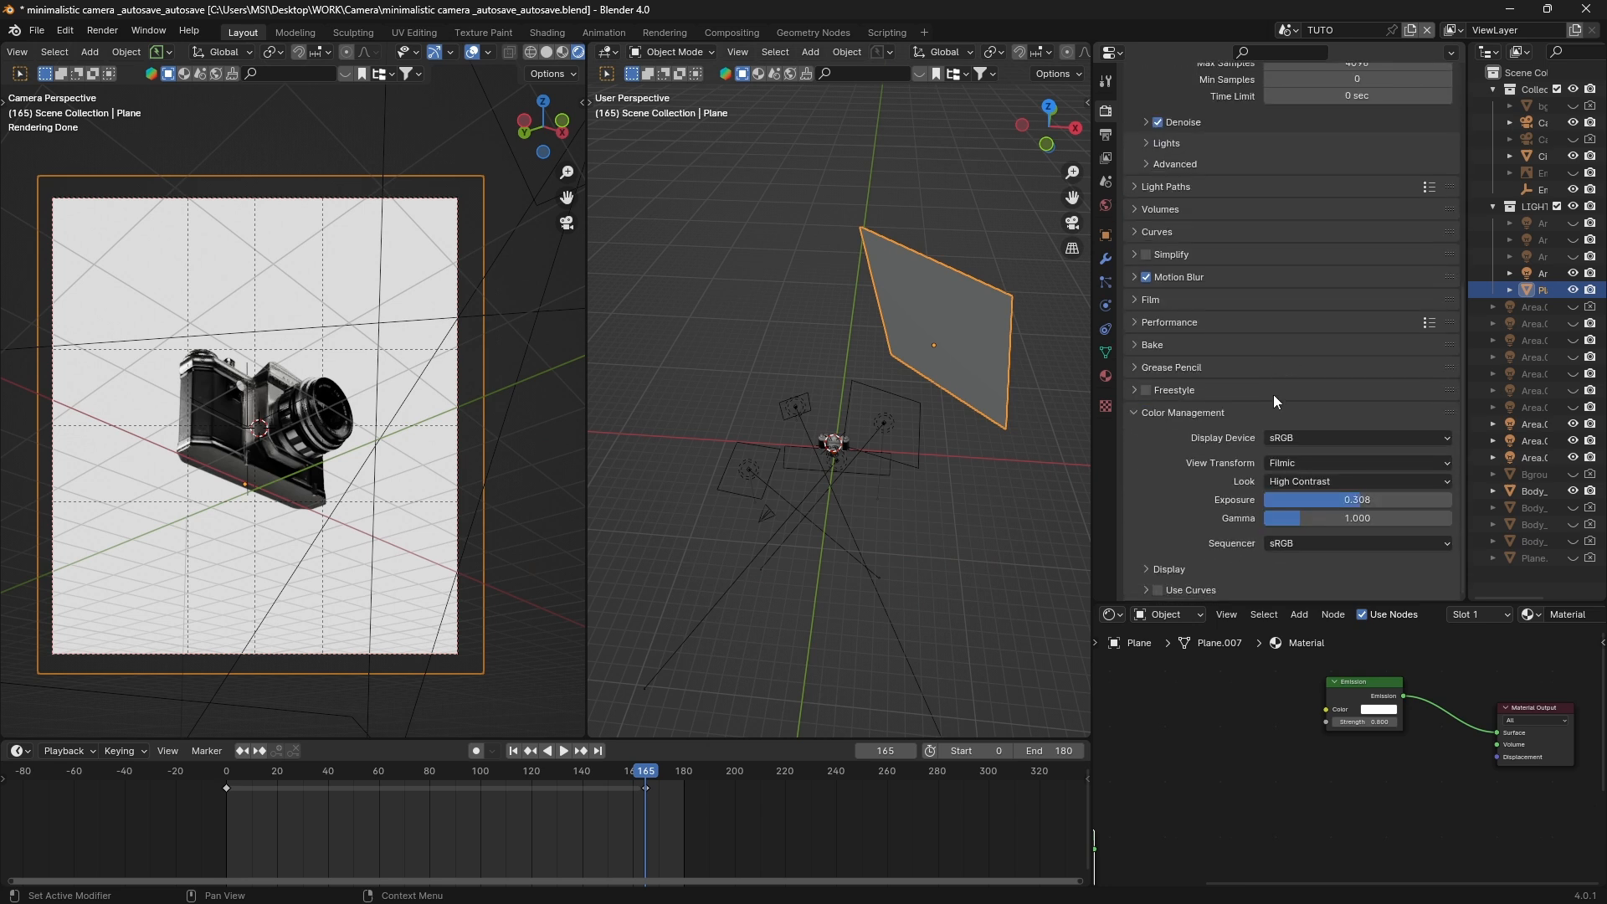
click(1356, 463)
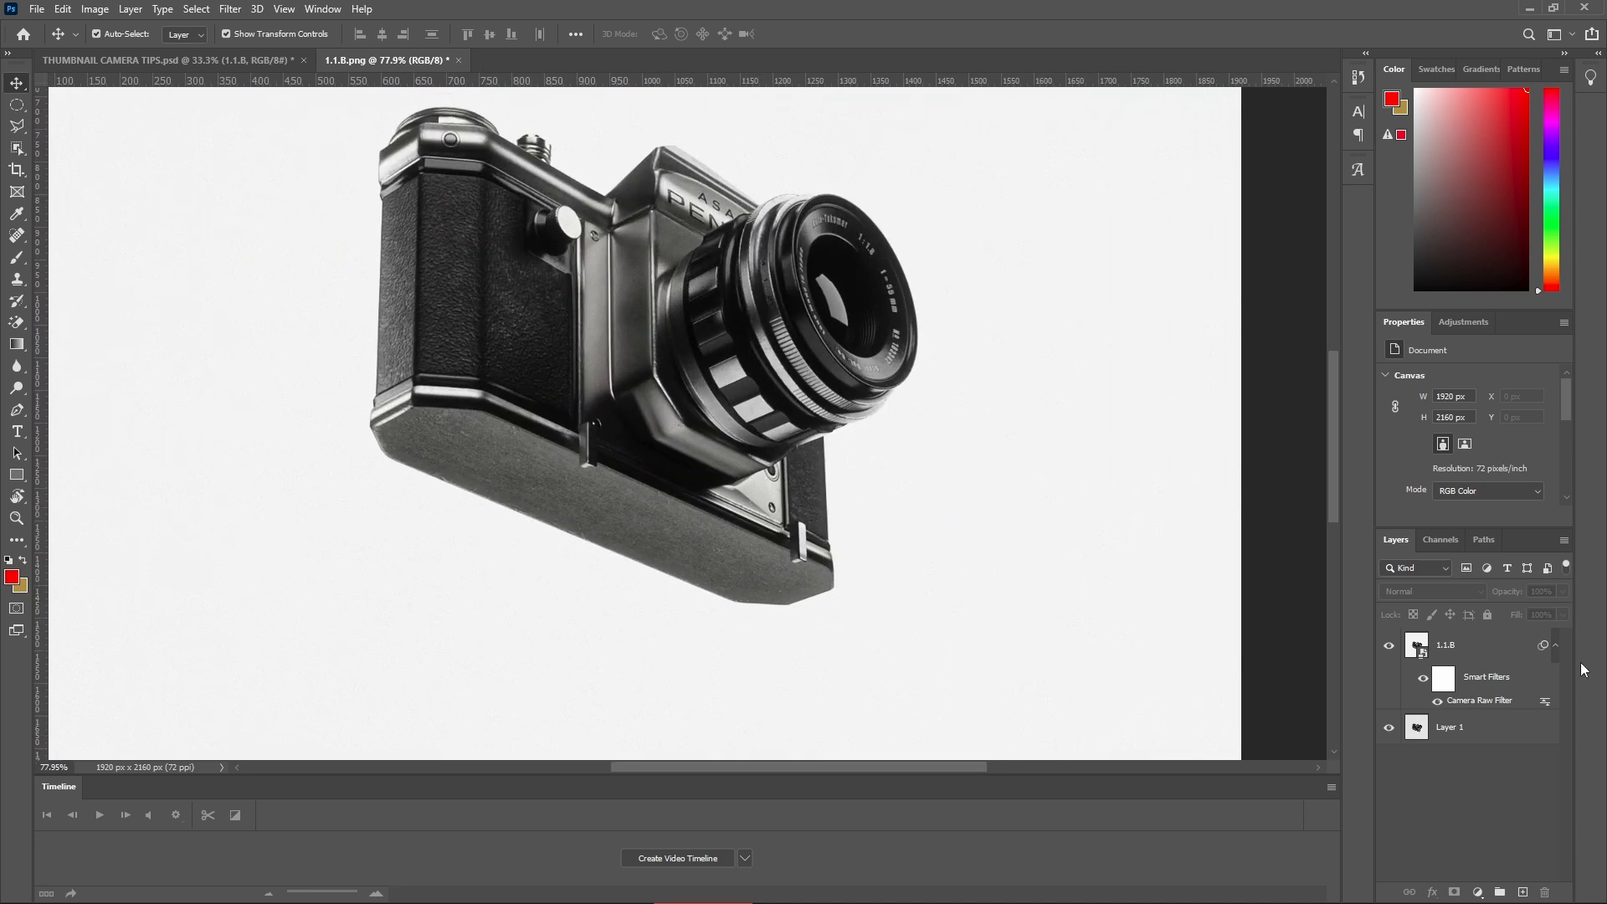
Inspect the Camera Raw Filter smart filter on the render in Photoshop's Layers panel
click(1457, 645)
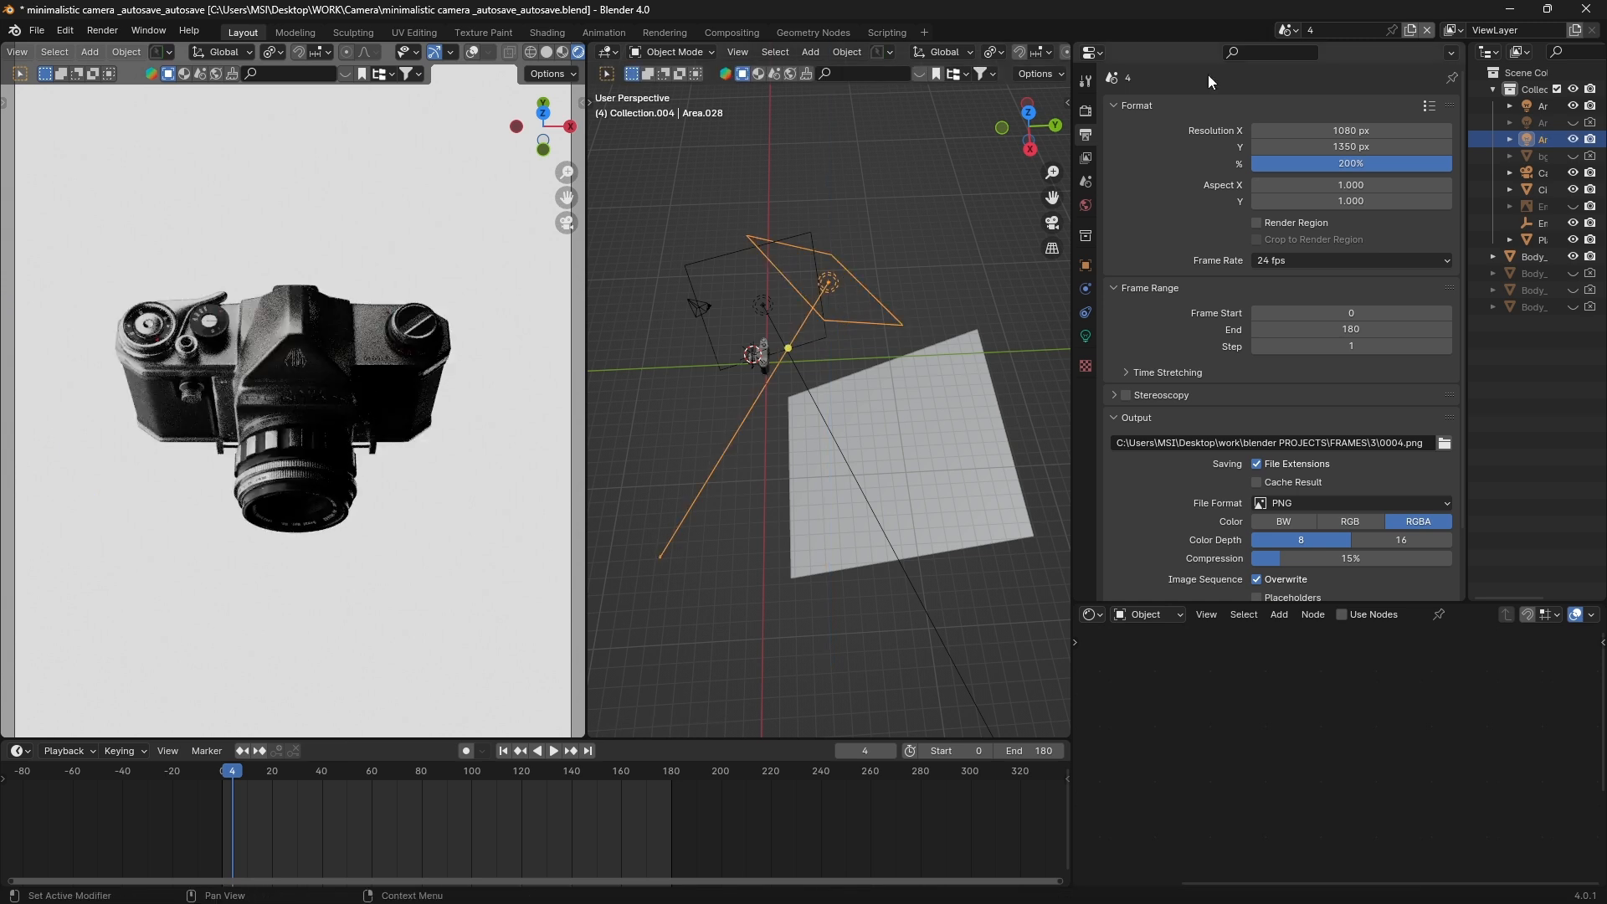
Switch to scene 3 and zoom out to see the top-down camera setup
click(1283, 30)
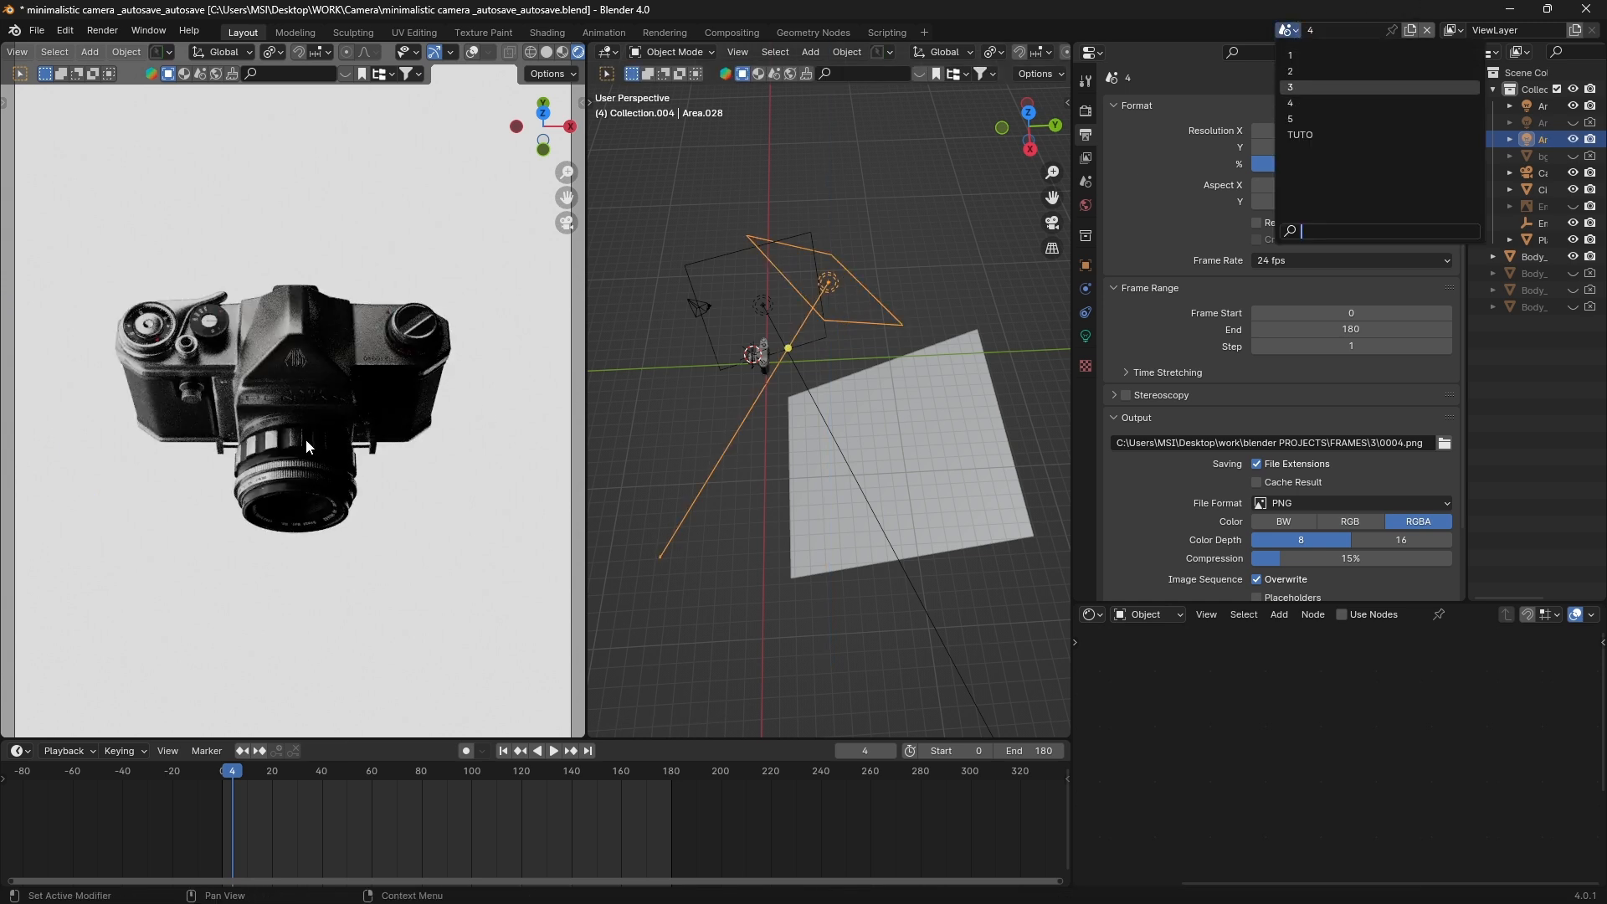
click(1291, 87)
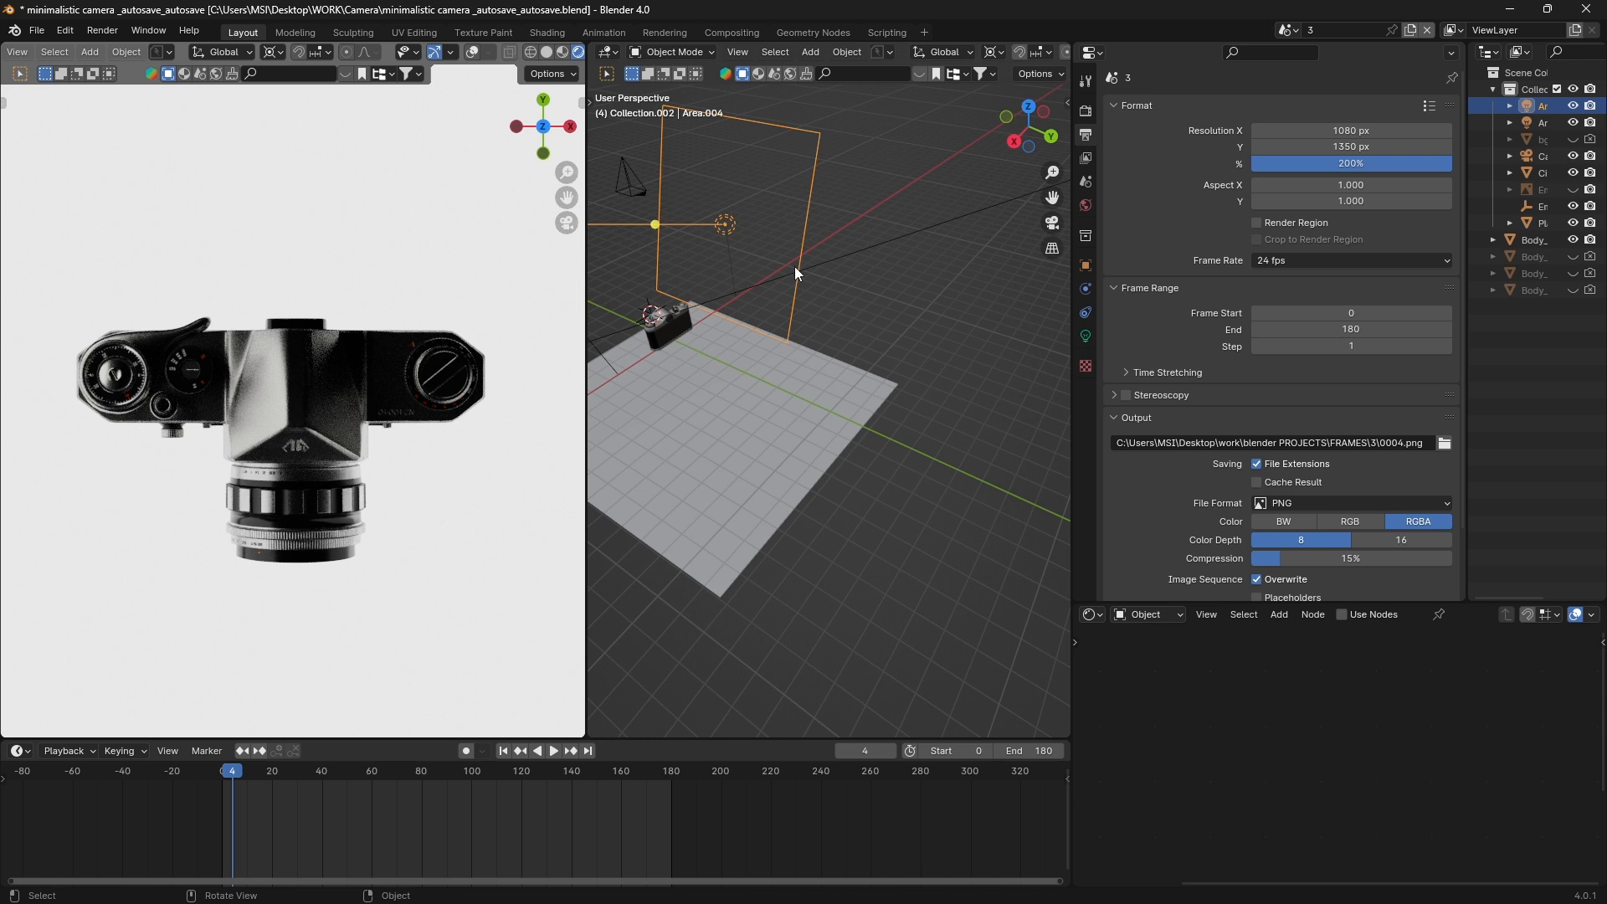
drag(794, 271, 794, 394)
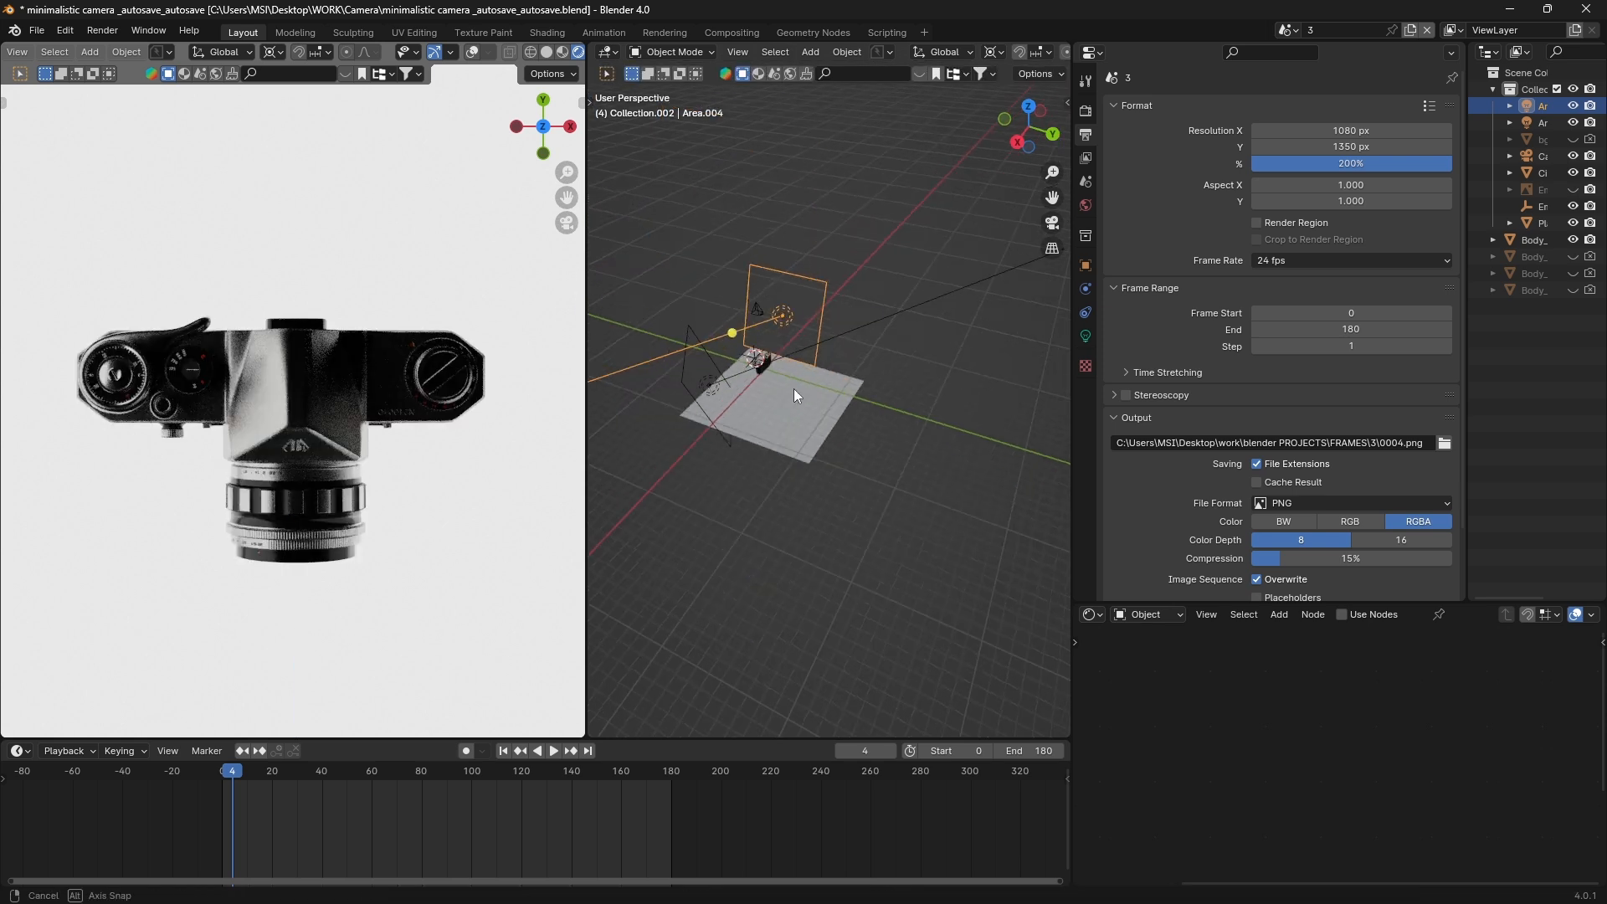